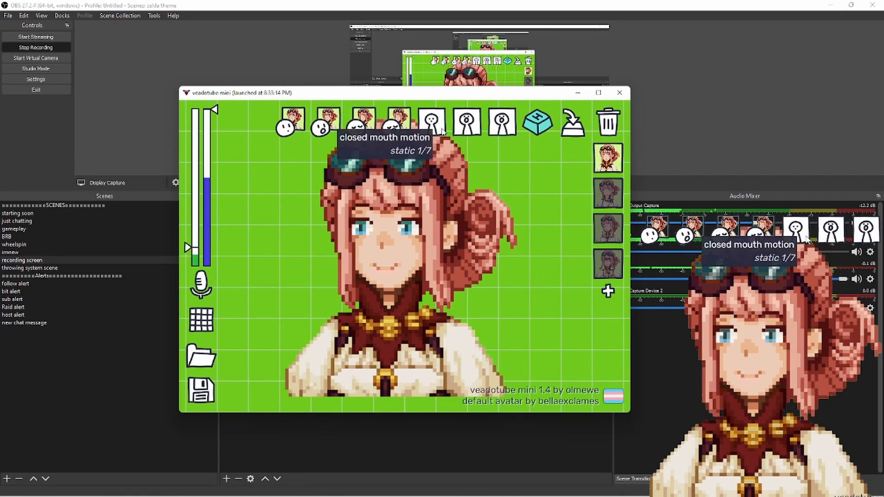
Minimize the veadotube mini avatar window to reveal OBS behind it.
click(619, 93)
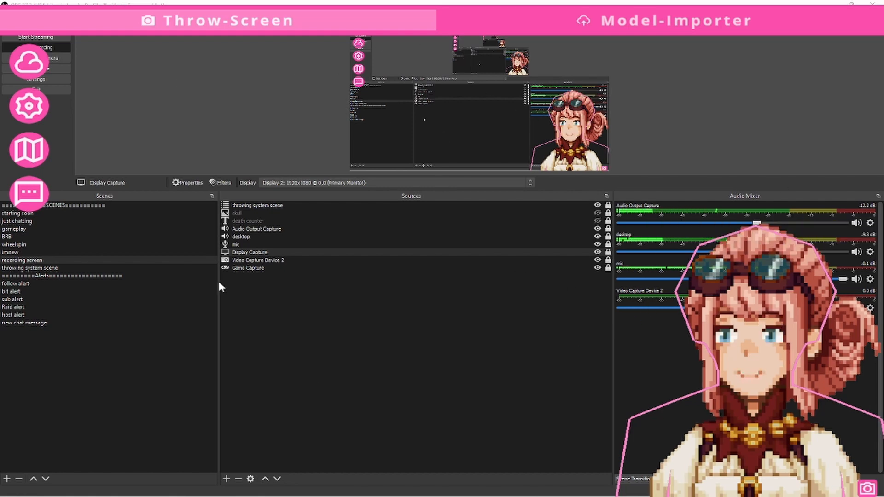
Open Connections, then the Connect VTS Model Calibration settings.
click(28, 60)
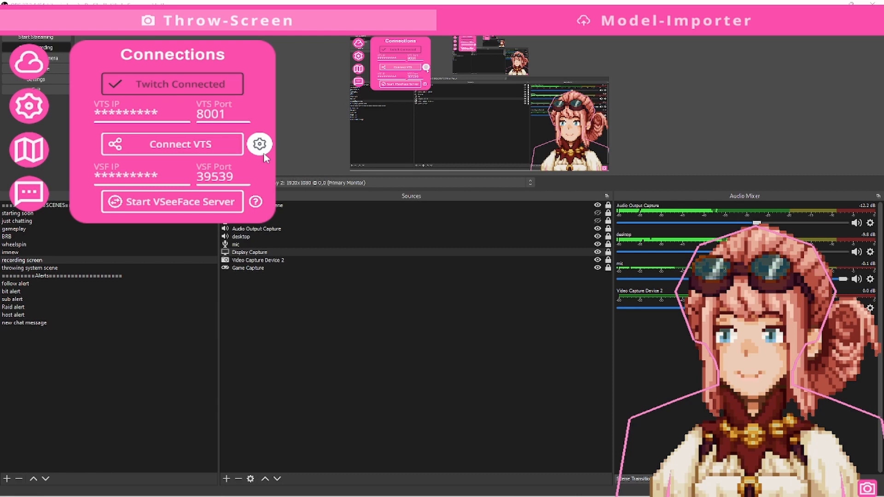
click(259, 144)
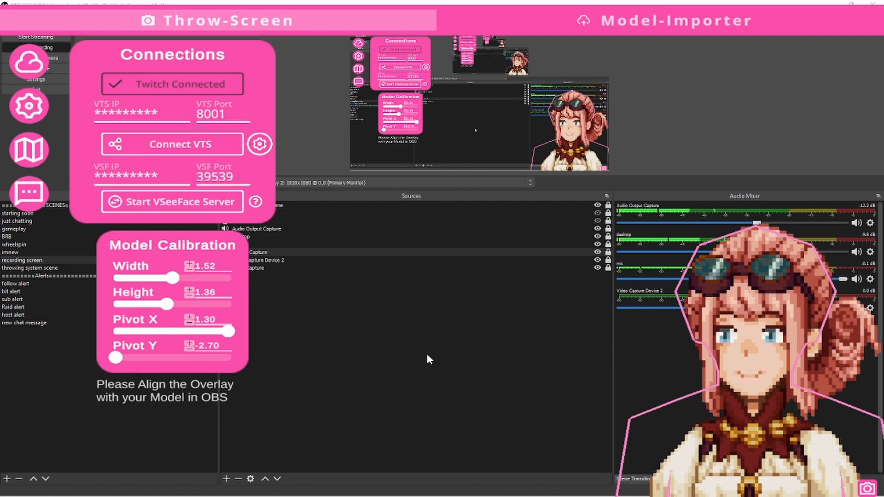
Adjust the pivot sliders to Pivot X 1.30 and Pivot Y -2.70 so the outline fits the avatar.
drag(220, 331, 235, 332)
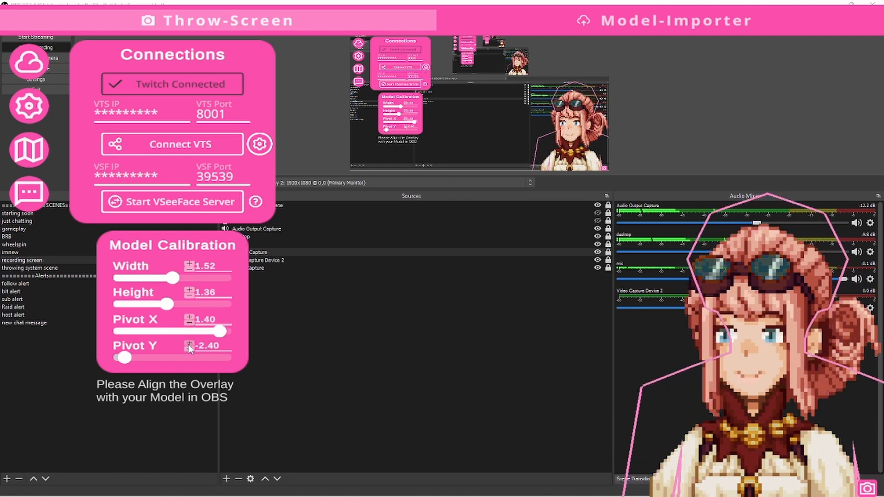
drag(125, 357, 161, 357)
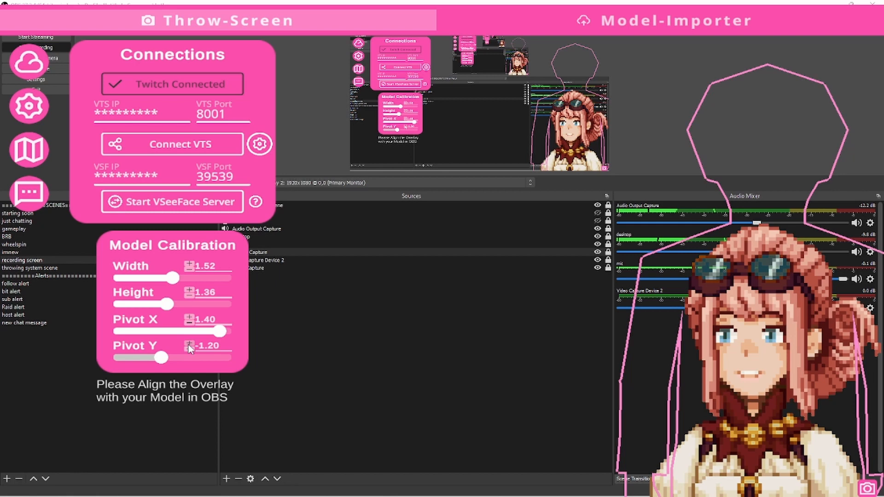
drag(161, 358, 132, 358)
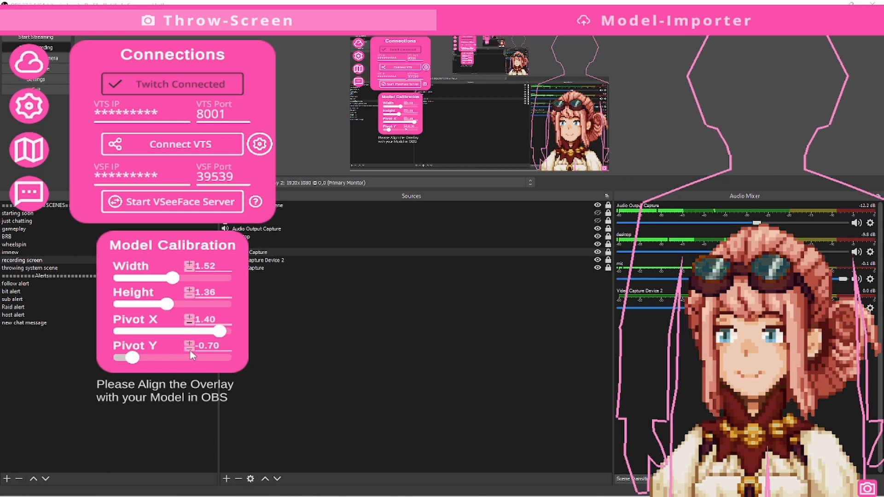
drag(131, 357, 116, 357)
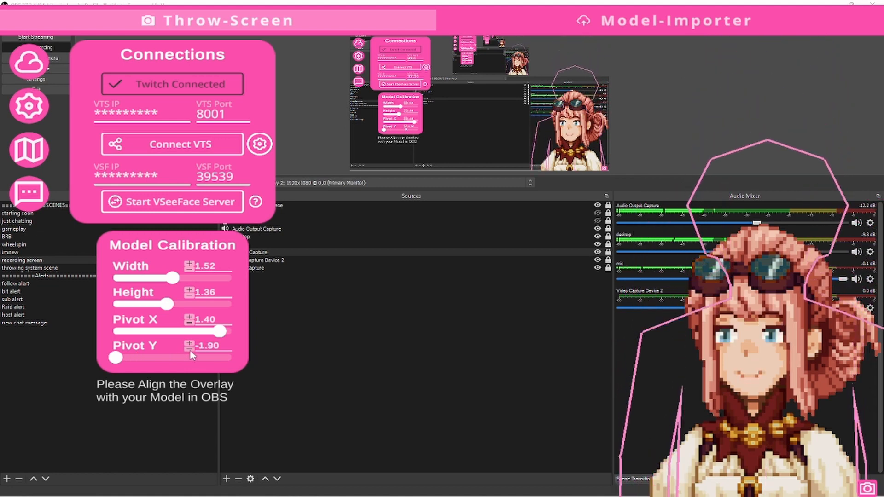
drag(115, 357, 116, 357)
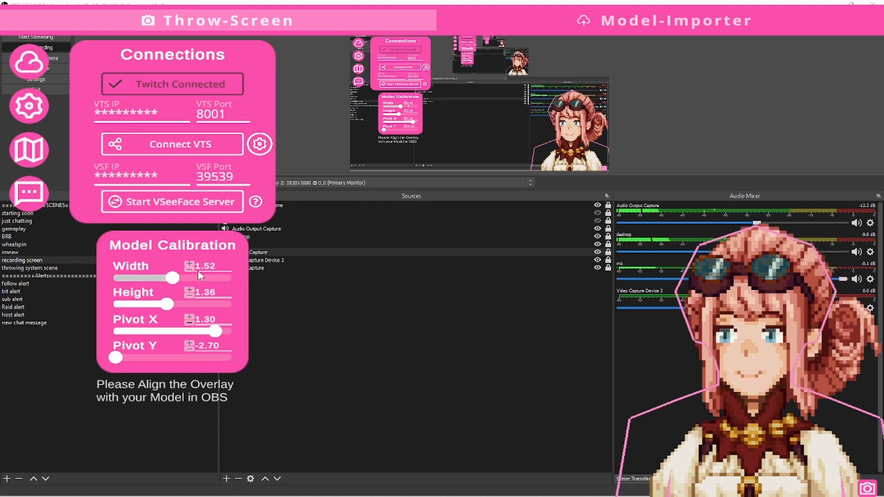
drag(167, 277, 161, 277)
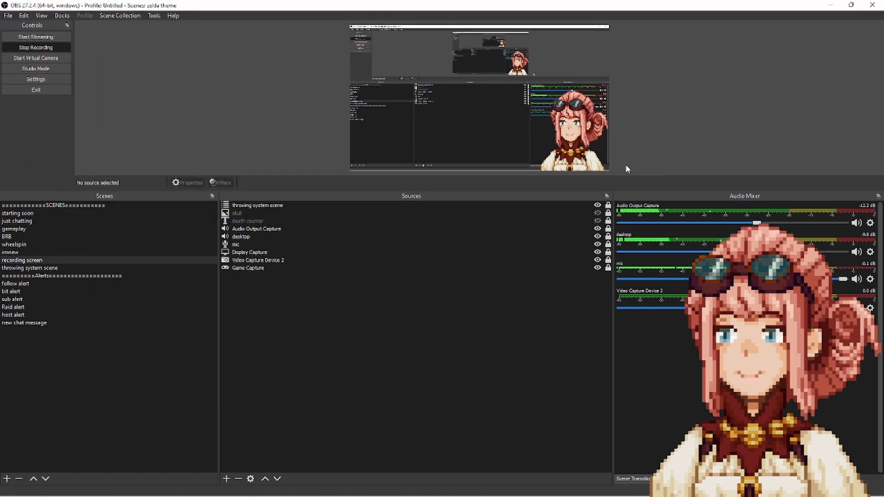
Select 'throwing system scene' in the Scenes dock.
click(247, 268)
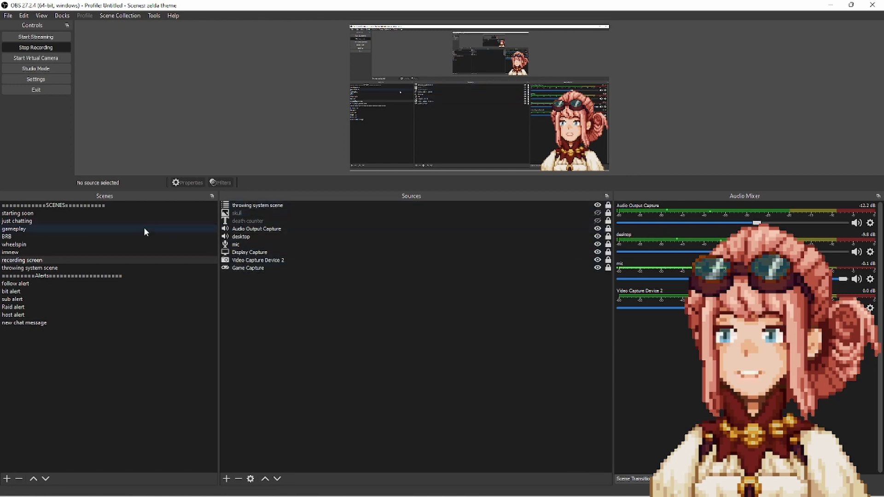
click(30, 268)
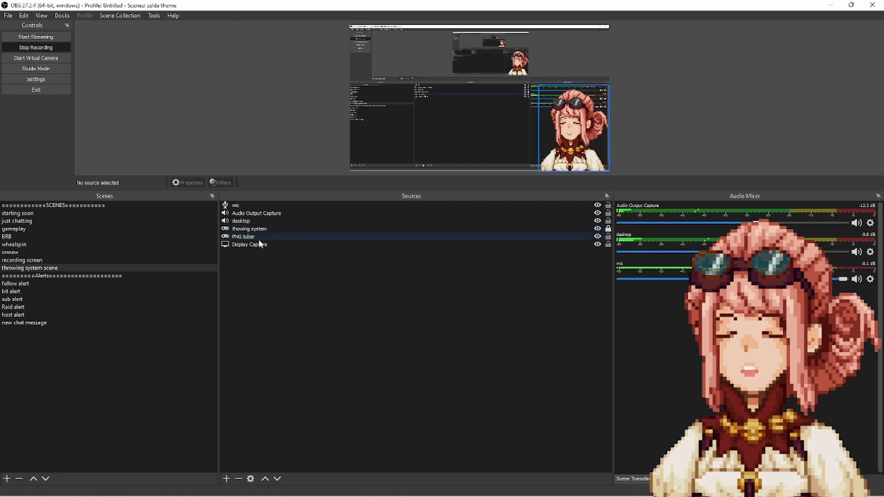
click(249, 228)
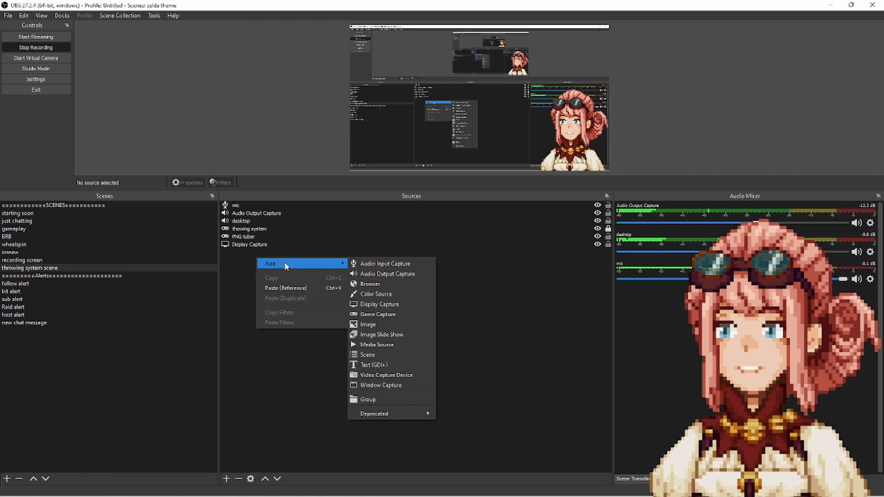
mouse_move(333, 270)
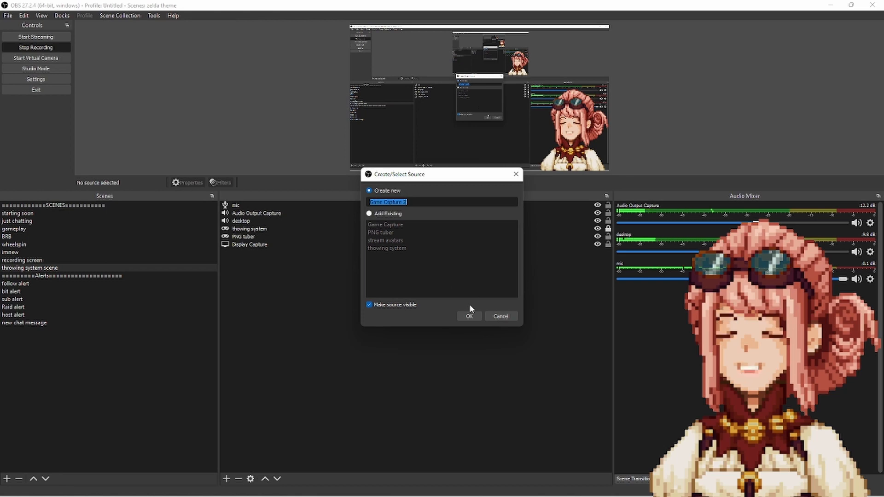
Create a Game Capture source named png2 set to capture a specific window.
text(png)
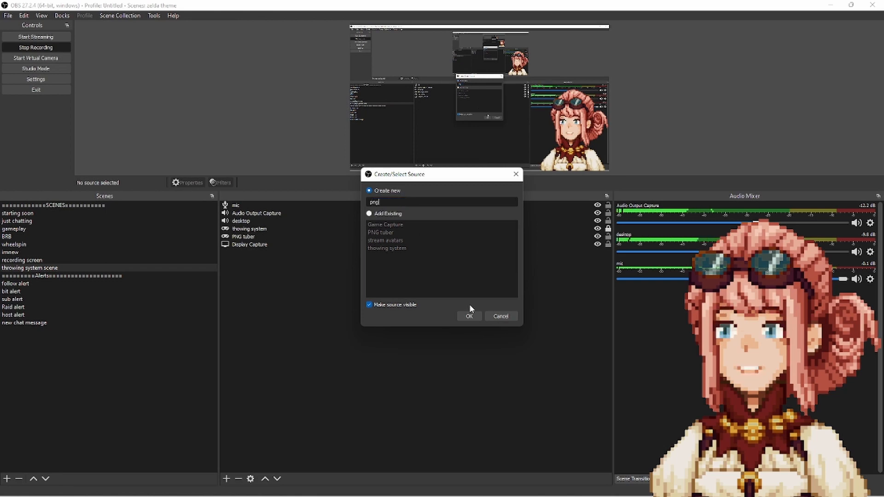
click(469, 316)
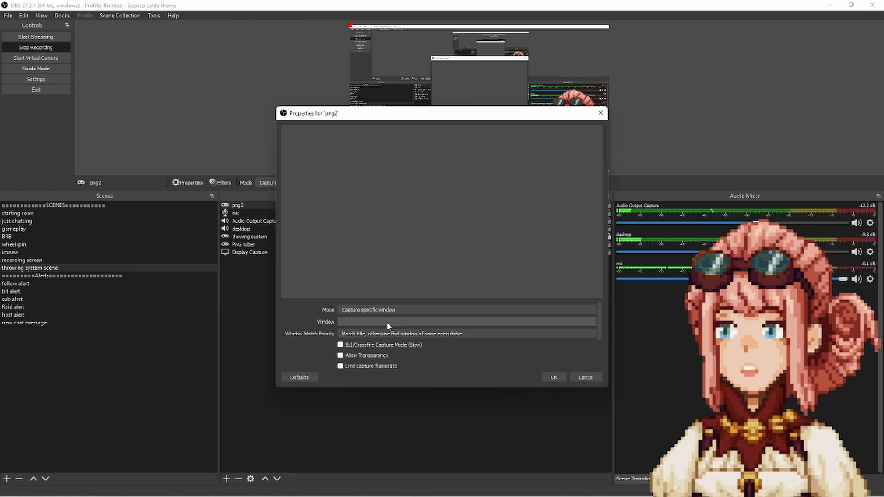
mouse_move(462, 327)
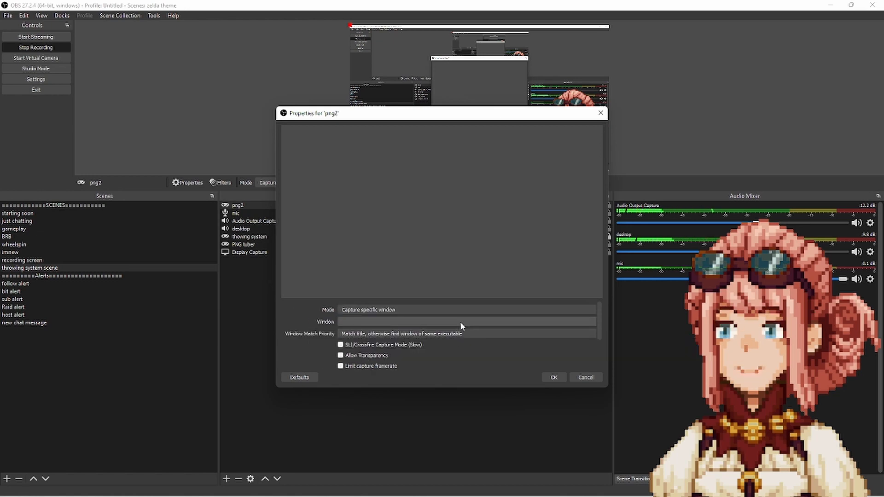
click(465, 322)
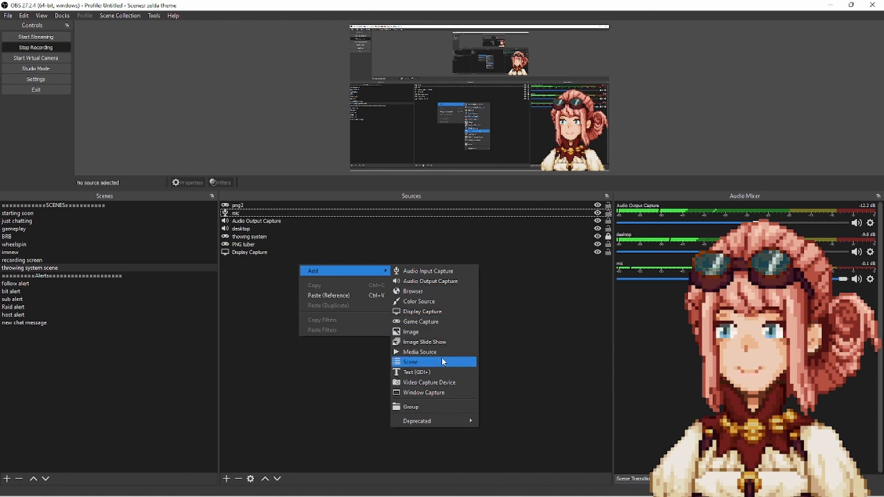
Add a Game Capture 'tits' capturing the Twitch Integrated Throwing System.exe window.
click(410, 362)
text(title)
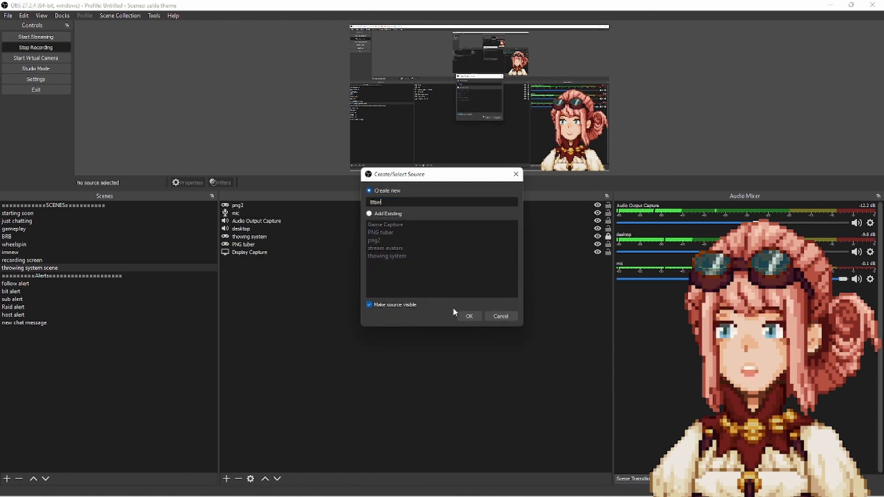
click(469, 316)
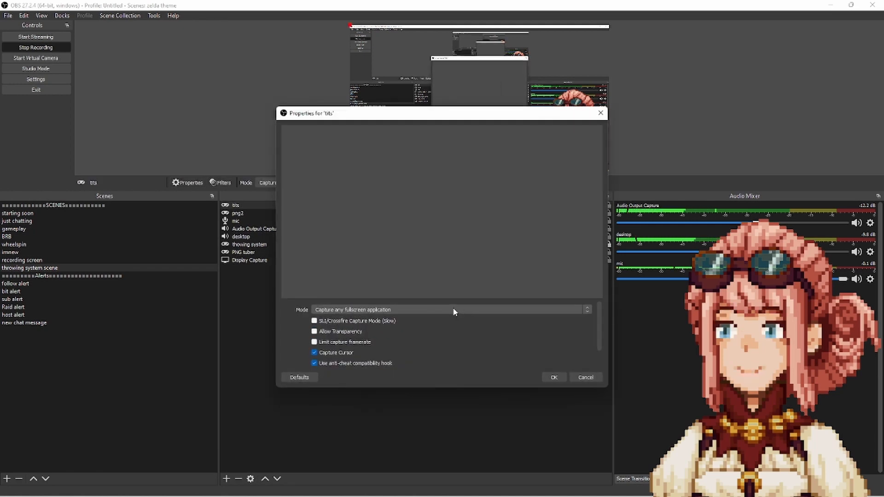
click(448, 309)
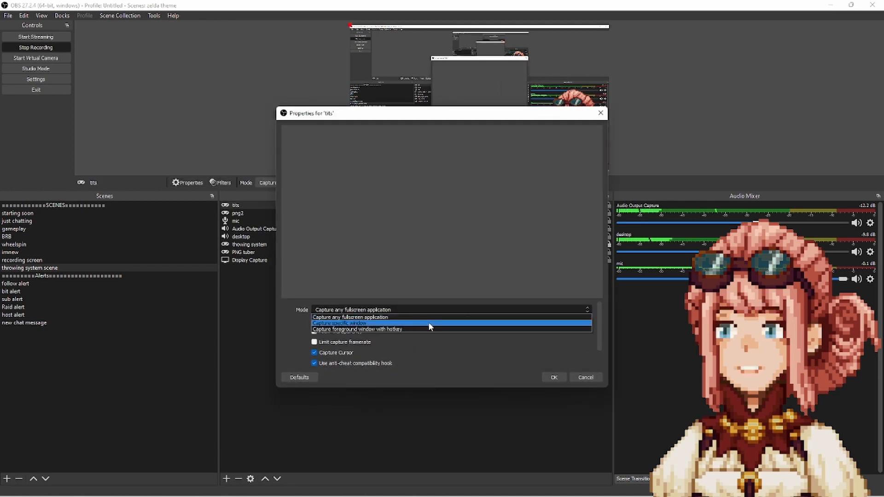
click(339, 323)
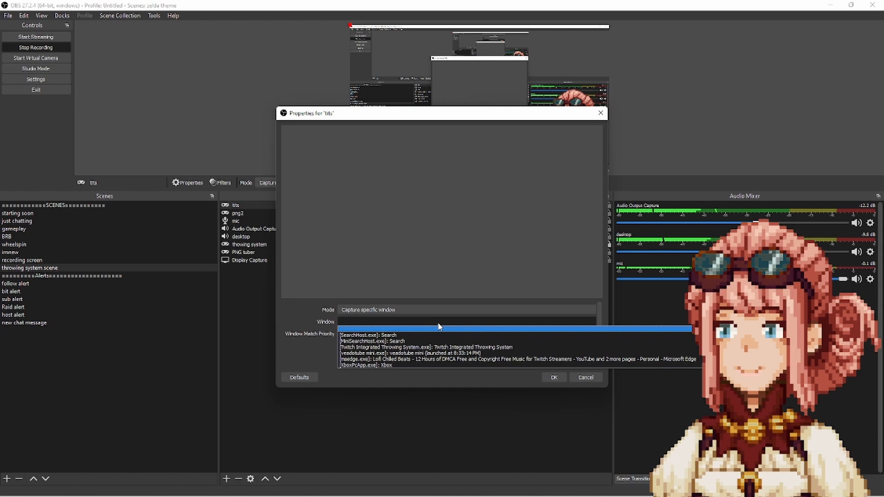
click(427, 347)
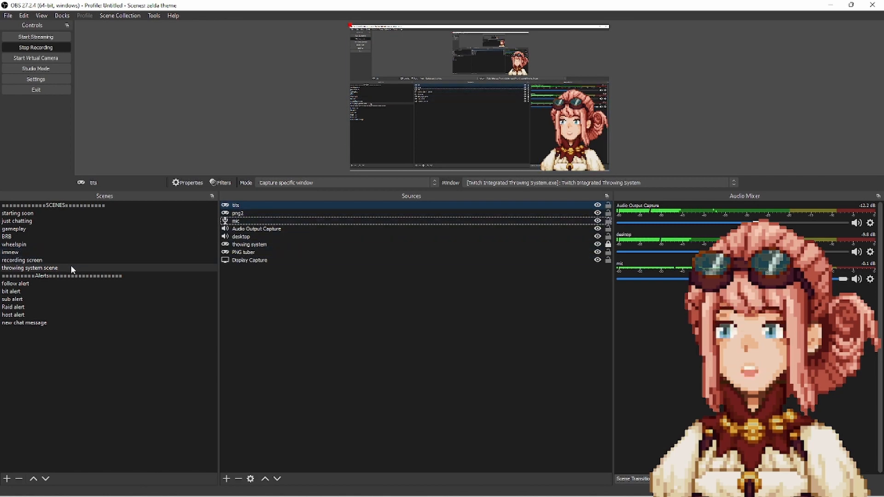
Select the throwing system, PNG tuber and new window capture sources in turn.
click(250, 244)
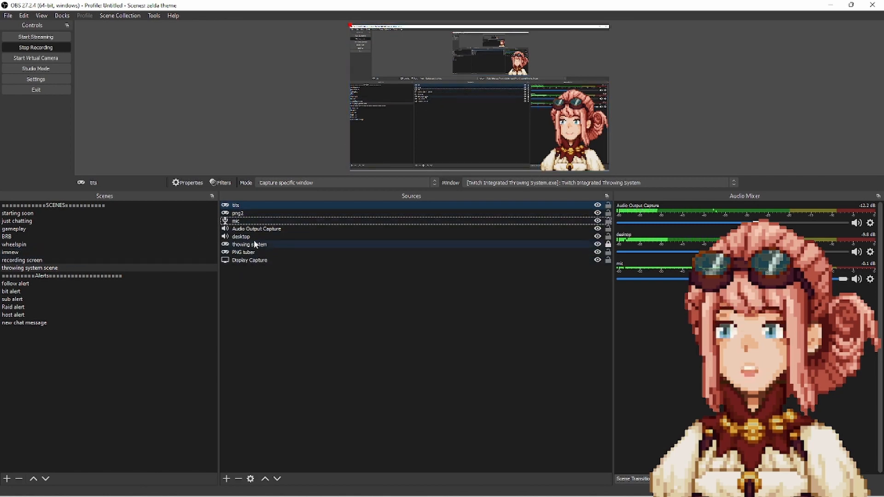
click(243, 252)
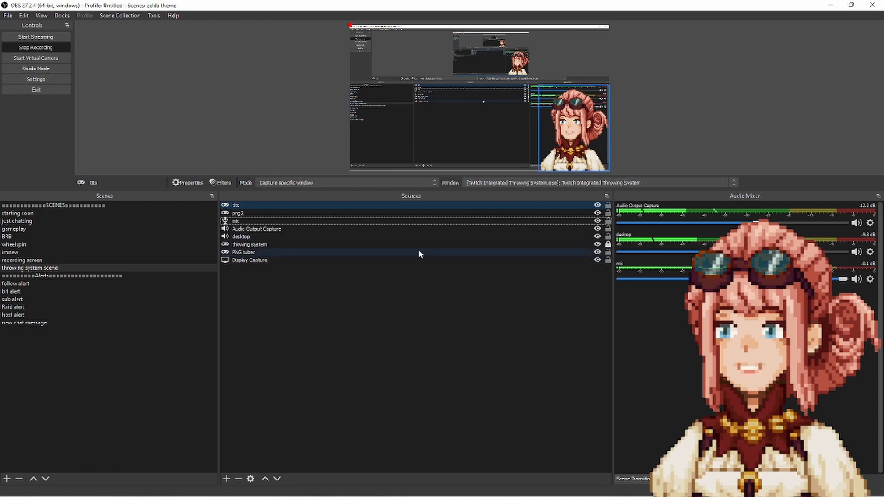
click(235, 204)
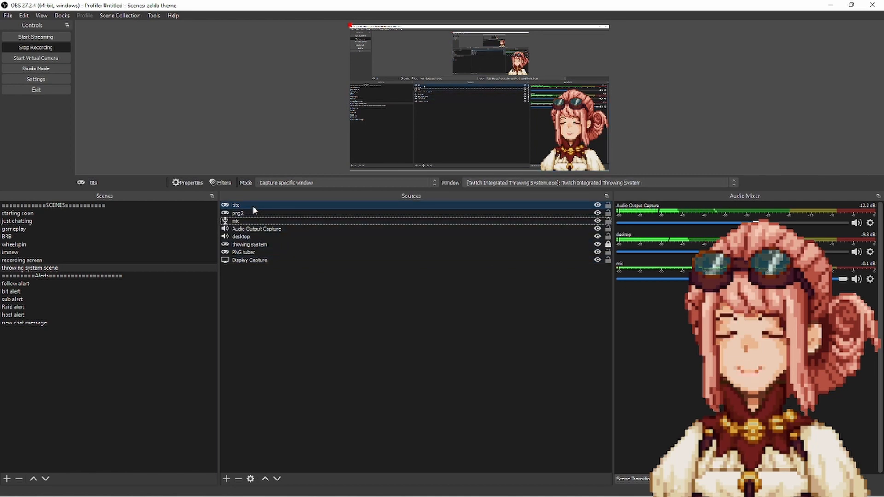